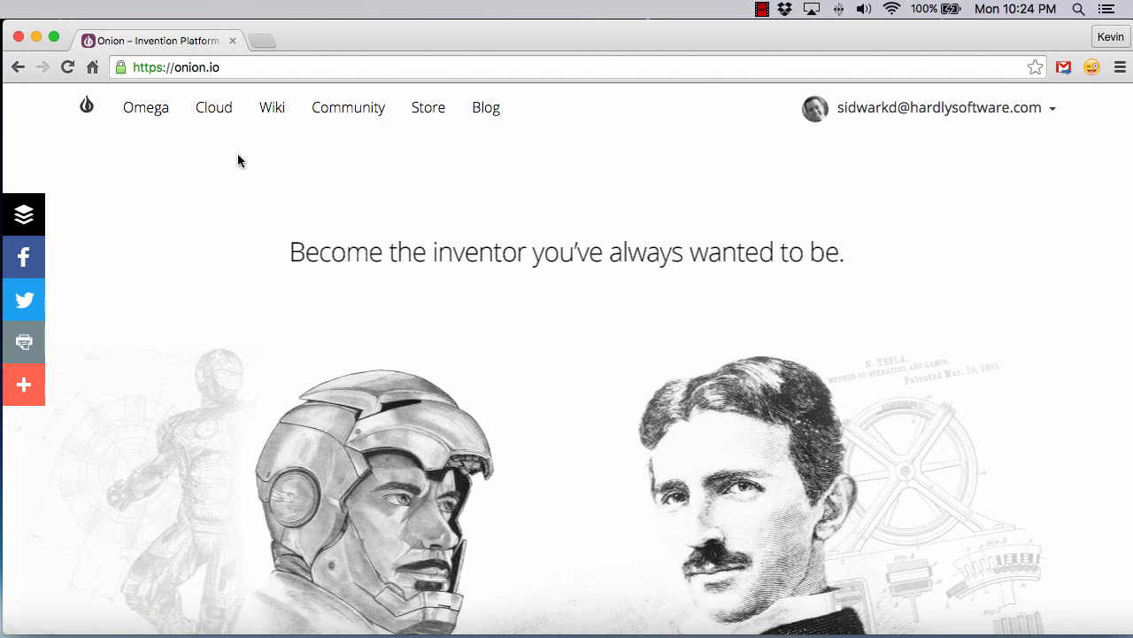
# Open the Onion Cloud product page and scroll down to the Access Onion Cloud button.
pyautogui.click(213, 107)
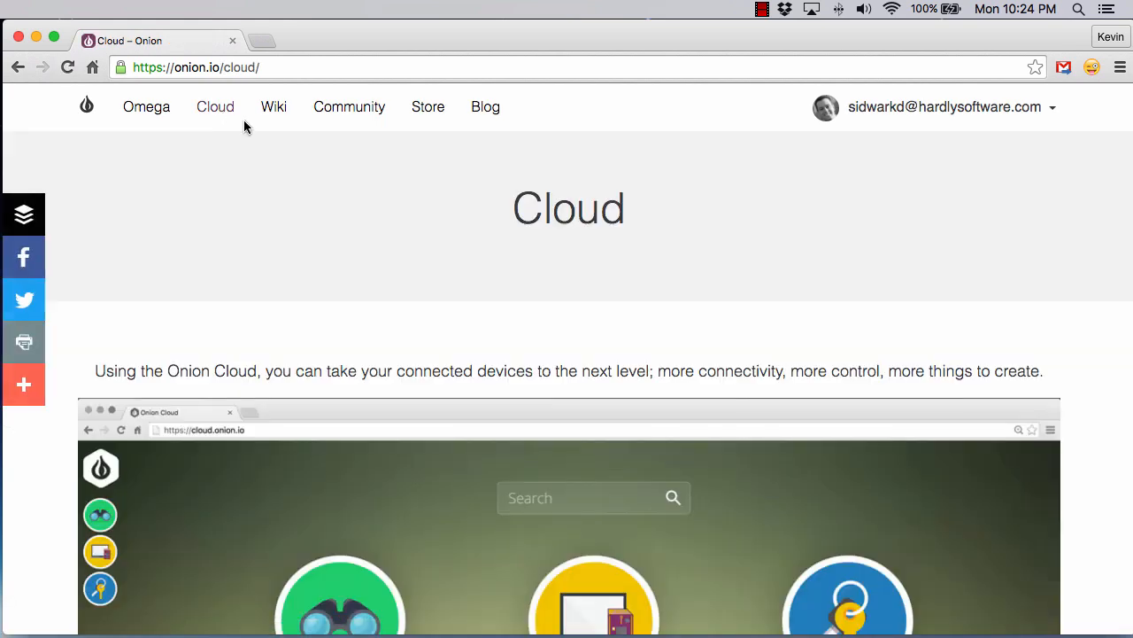
pyautogui.scroll(-3)
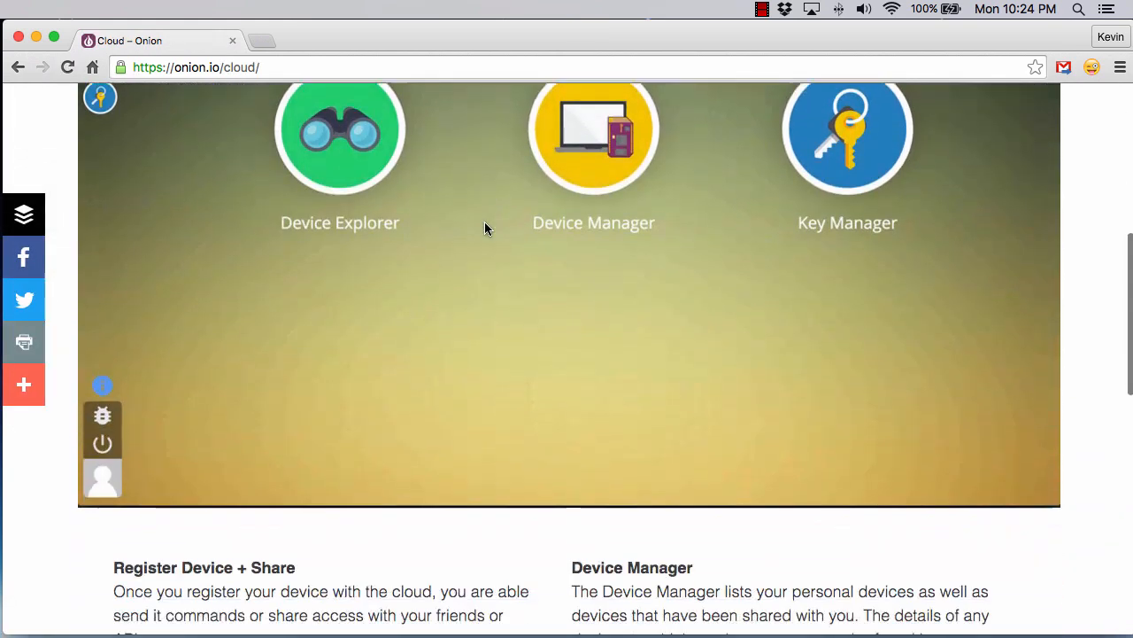
pyautogui.scroll(-3)
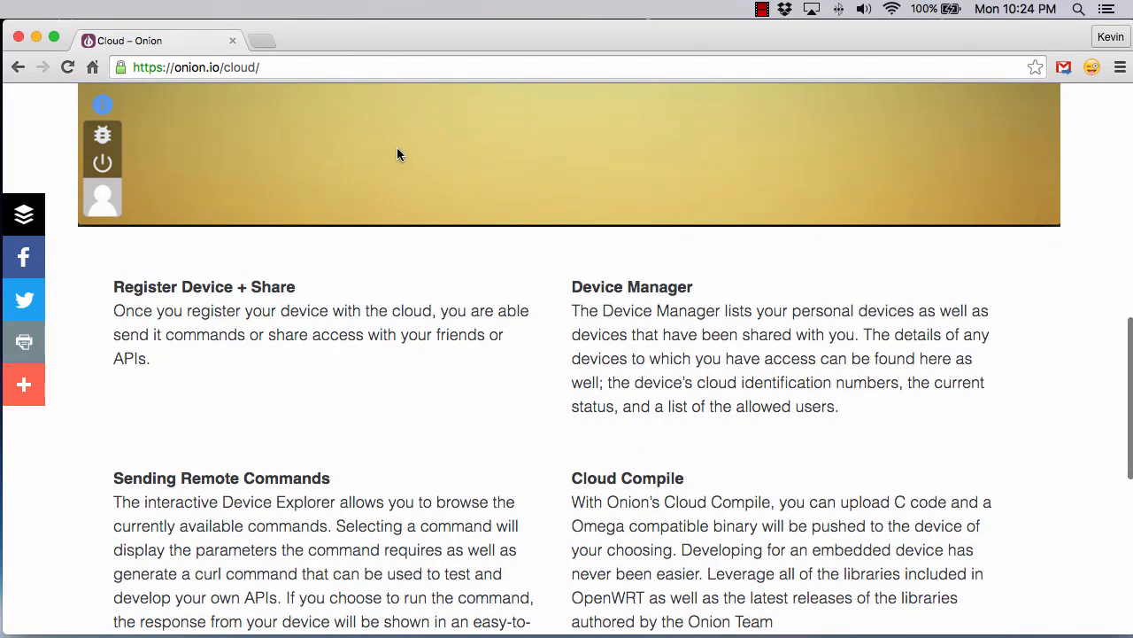
pyautogui.scroll(-3)
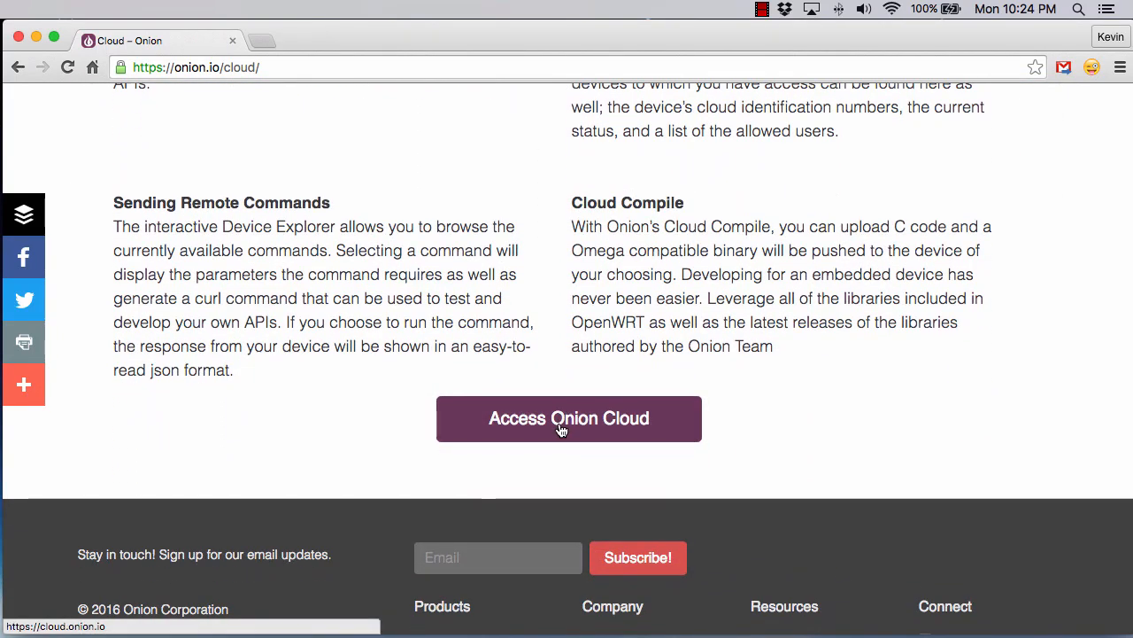
pyautogui.click(568, 418)
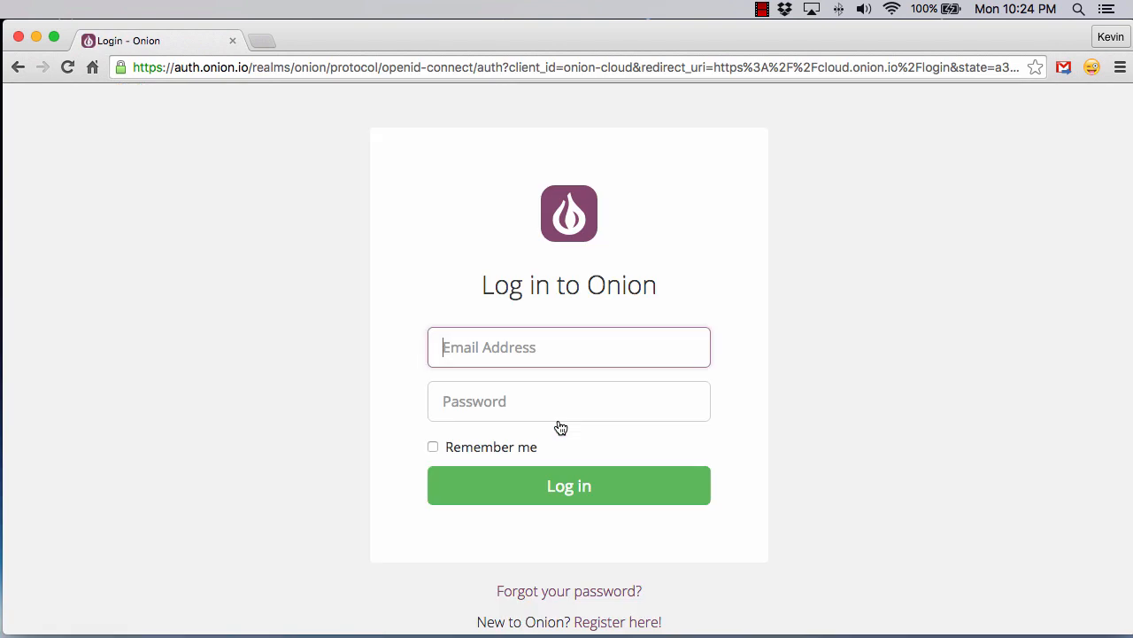
pyautogui.moveTo(777, 344)
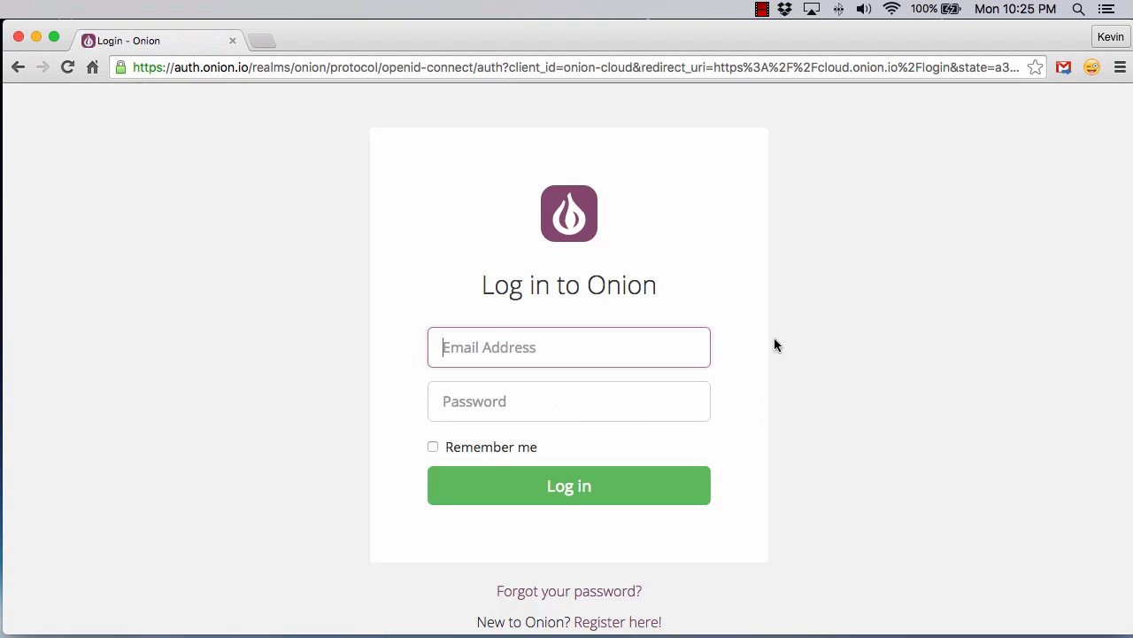
pyautogui.moveTo(771, 339)
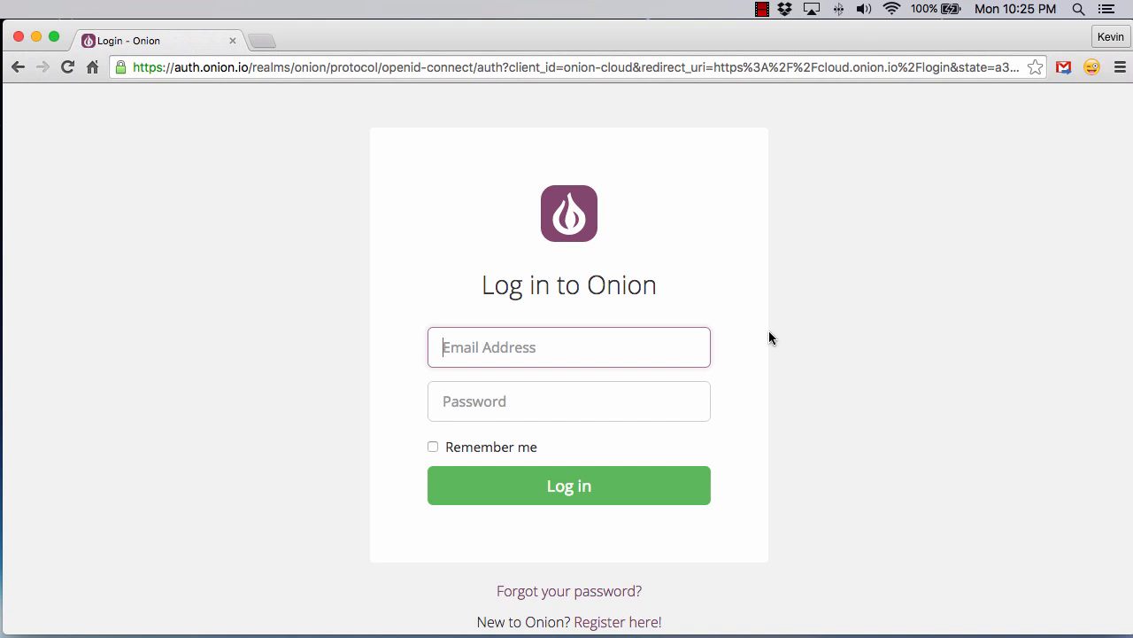
pyautogui.moveTo(749, 426)
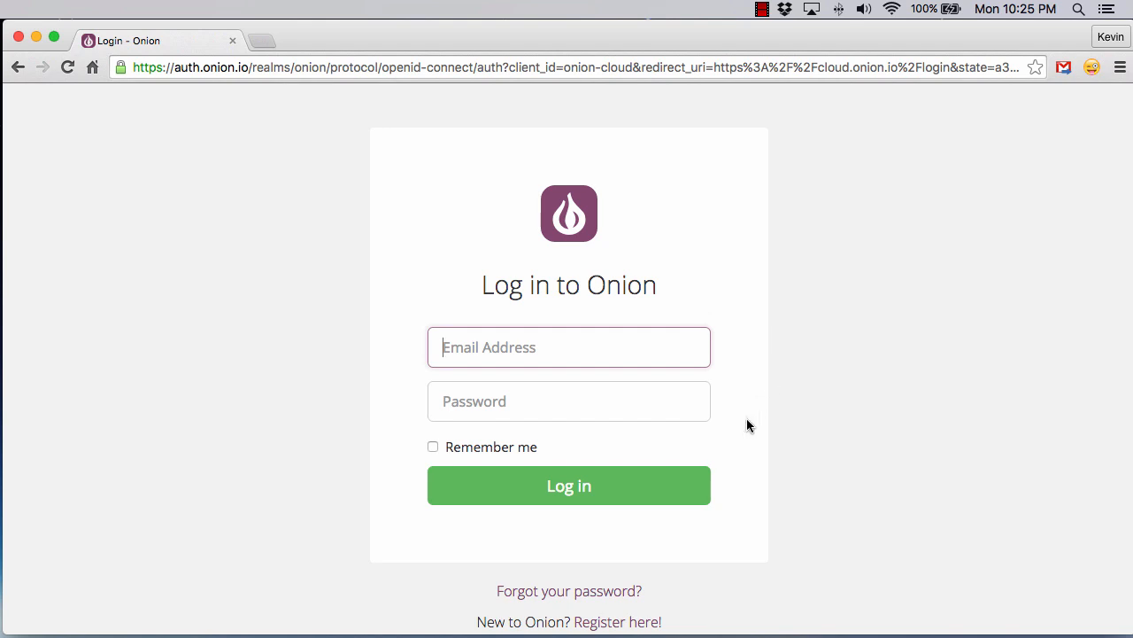
pyautogui.moveTo(617, 621)
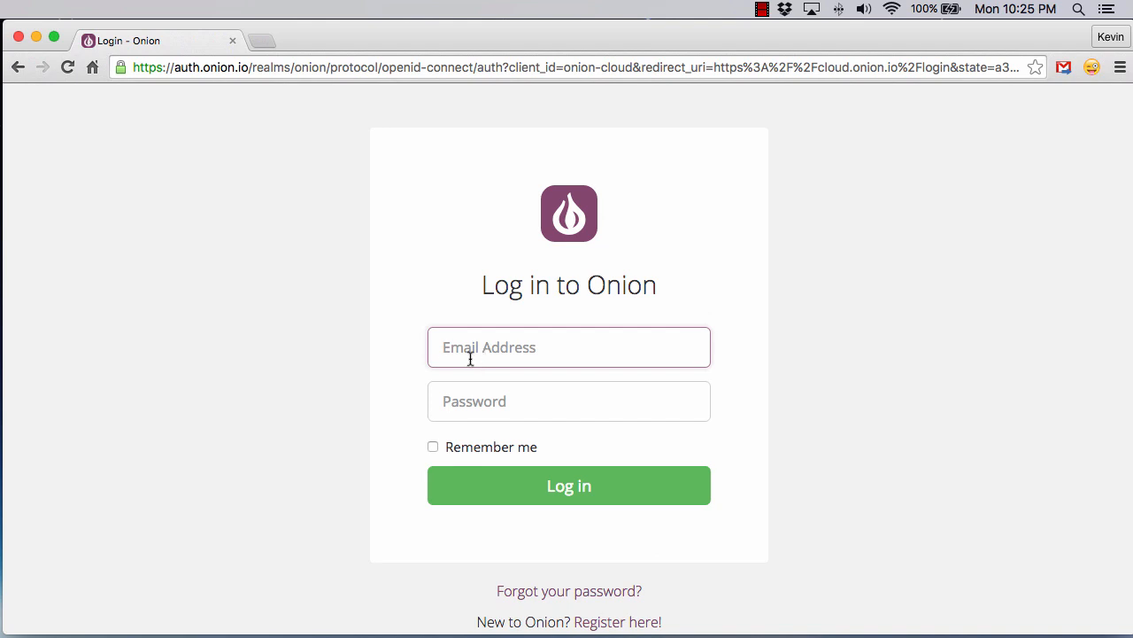
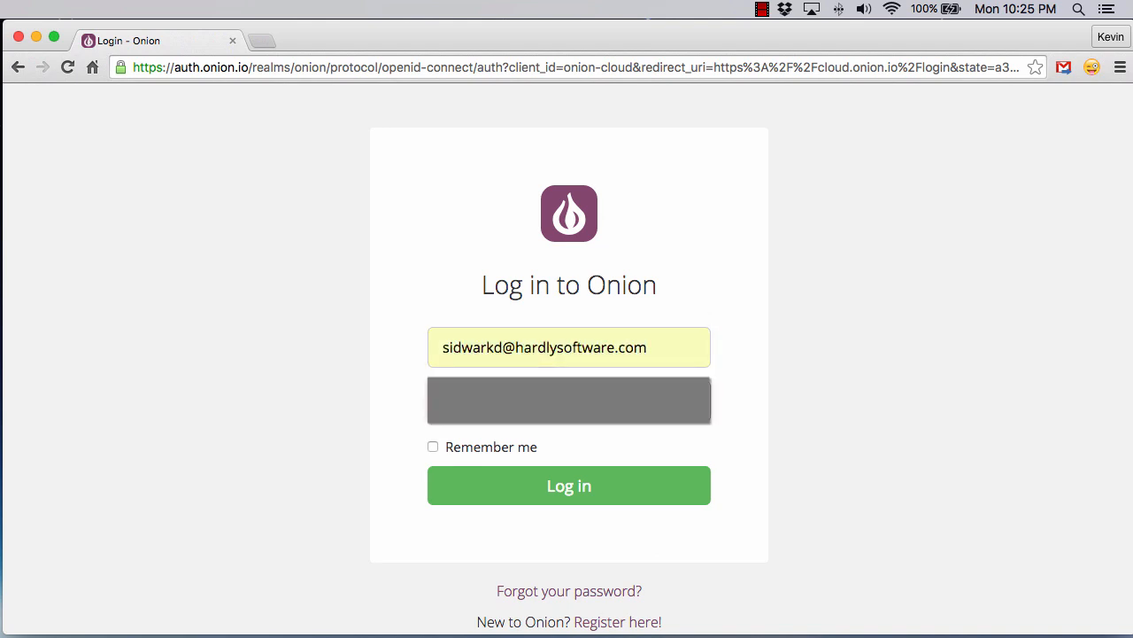
pyautogui.click(568, 486)
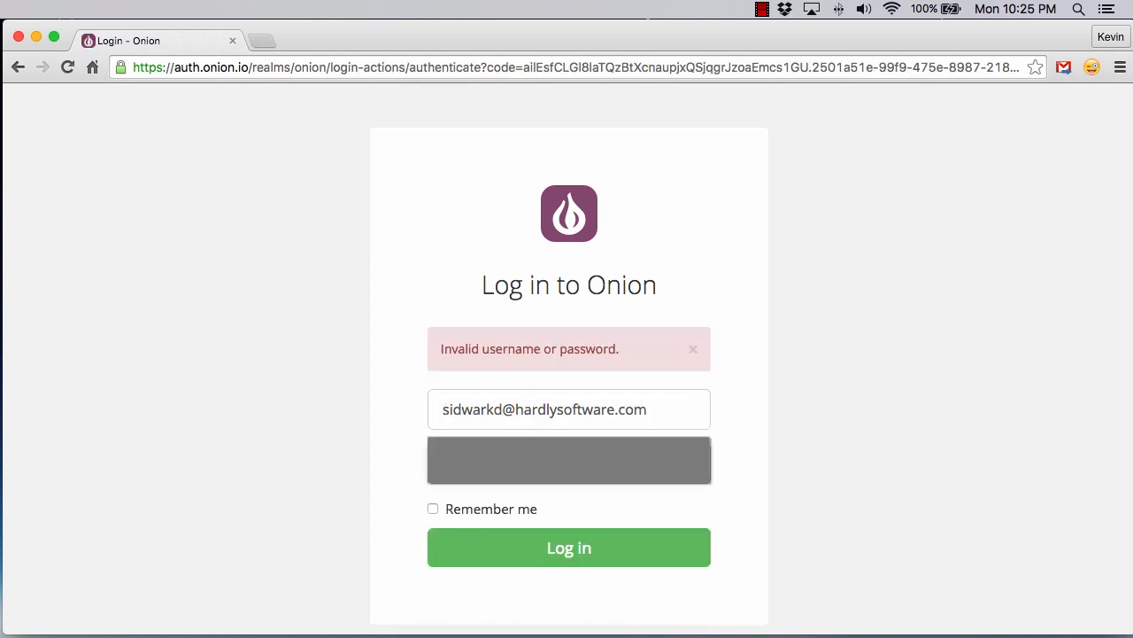
pyautogui.click(568, 546)
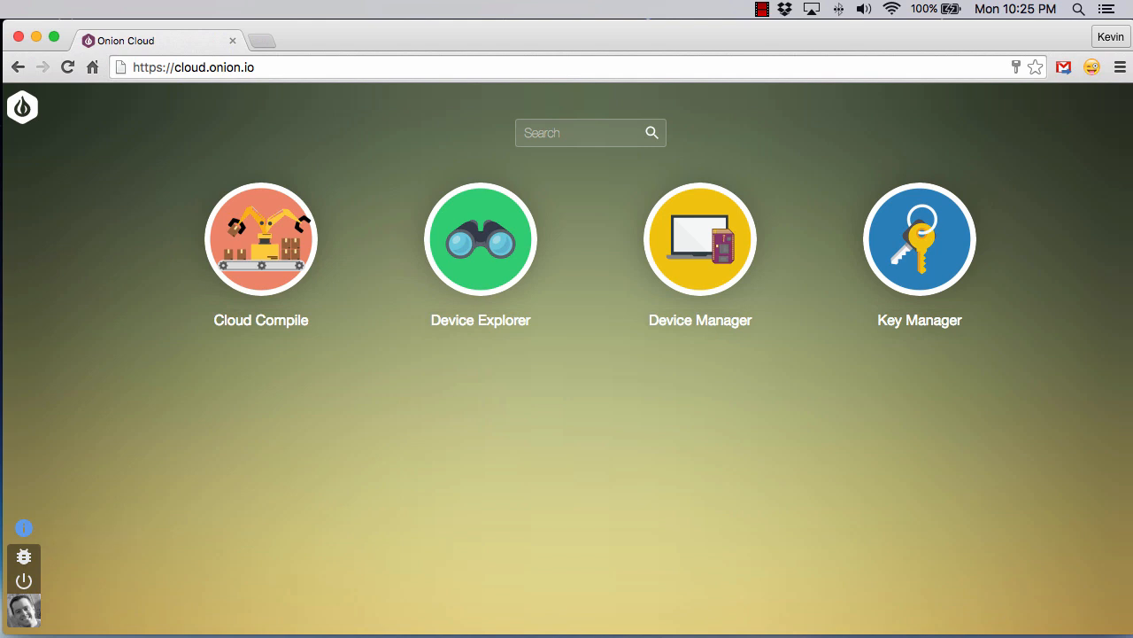
pyautogui.moveTo(451, 360)
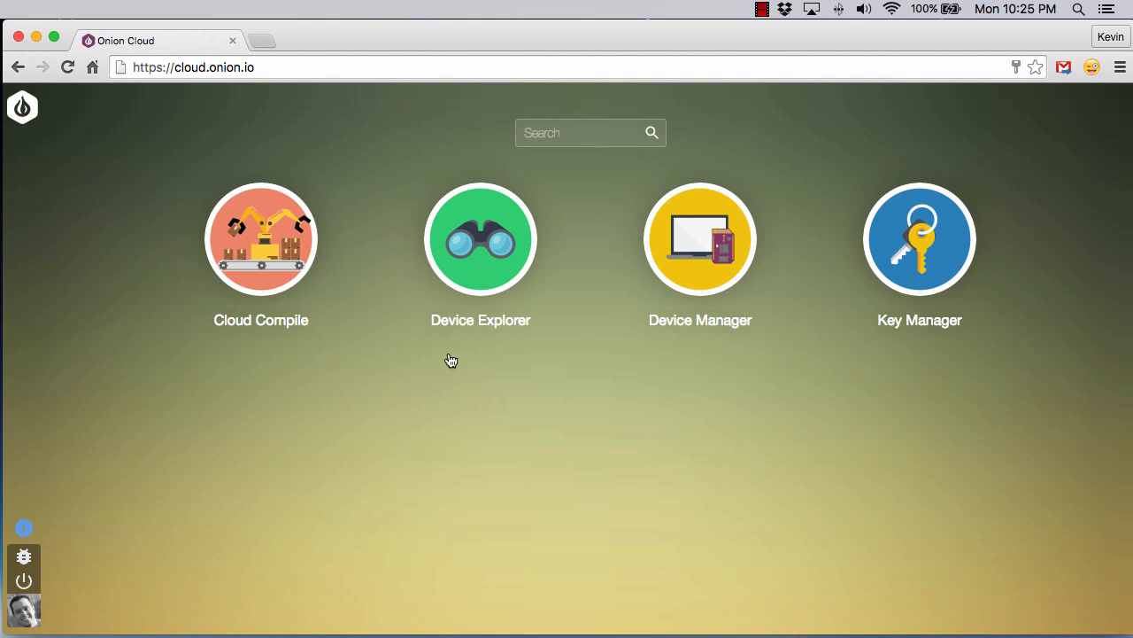
pyautogui.moveTo(450, 363)
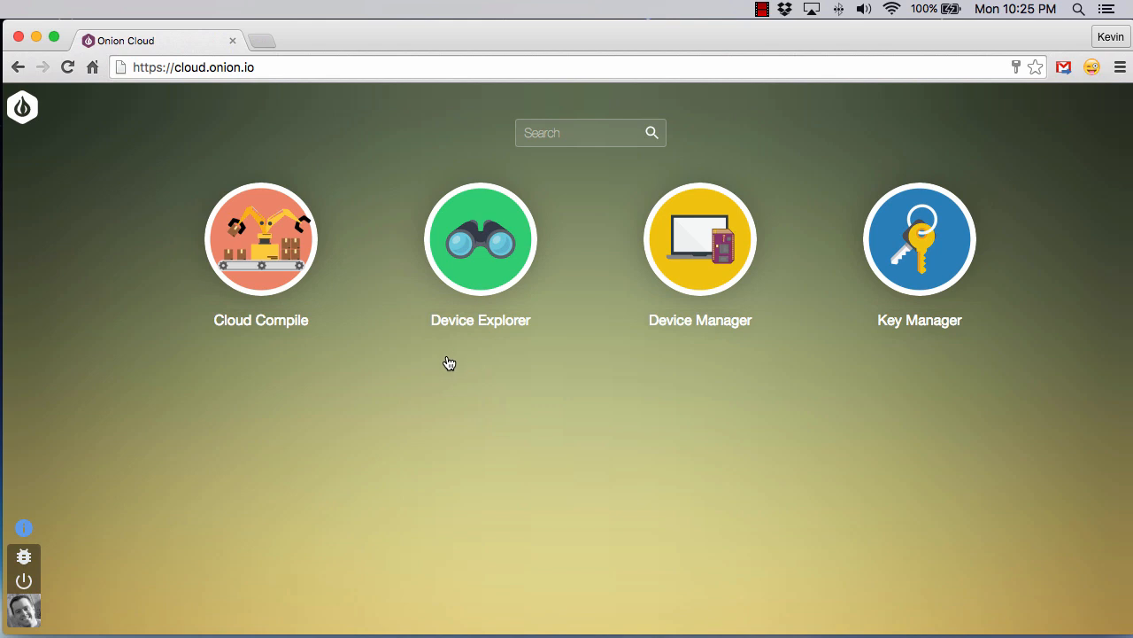
pyautogui.moveTo(121, 508)
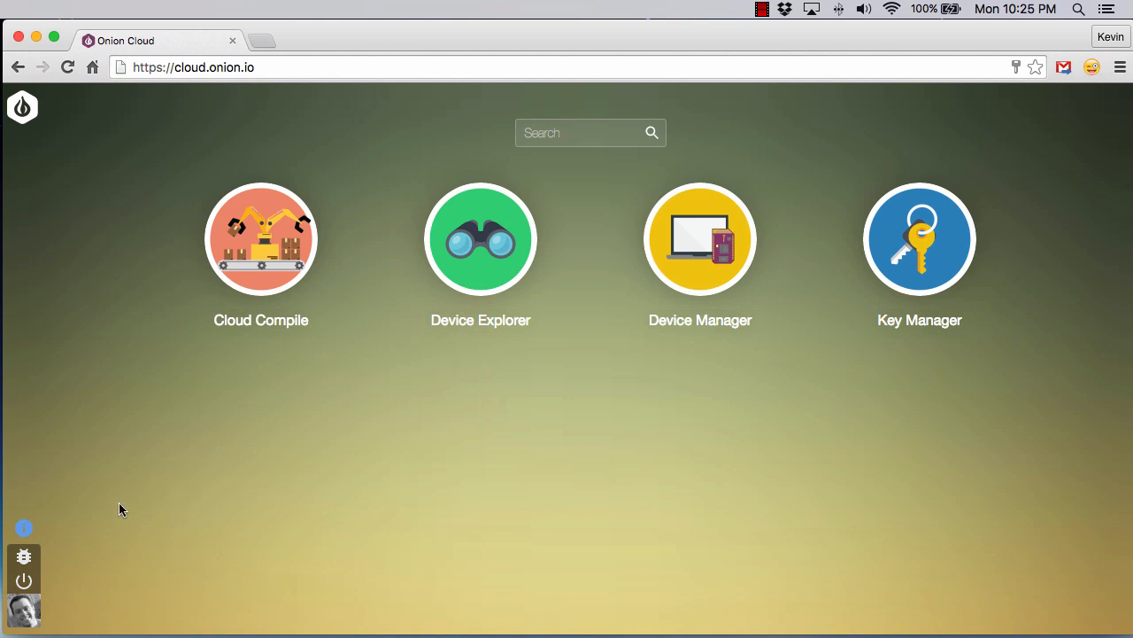
pyautogui.moveTo(24, 528)
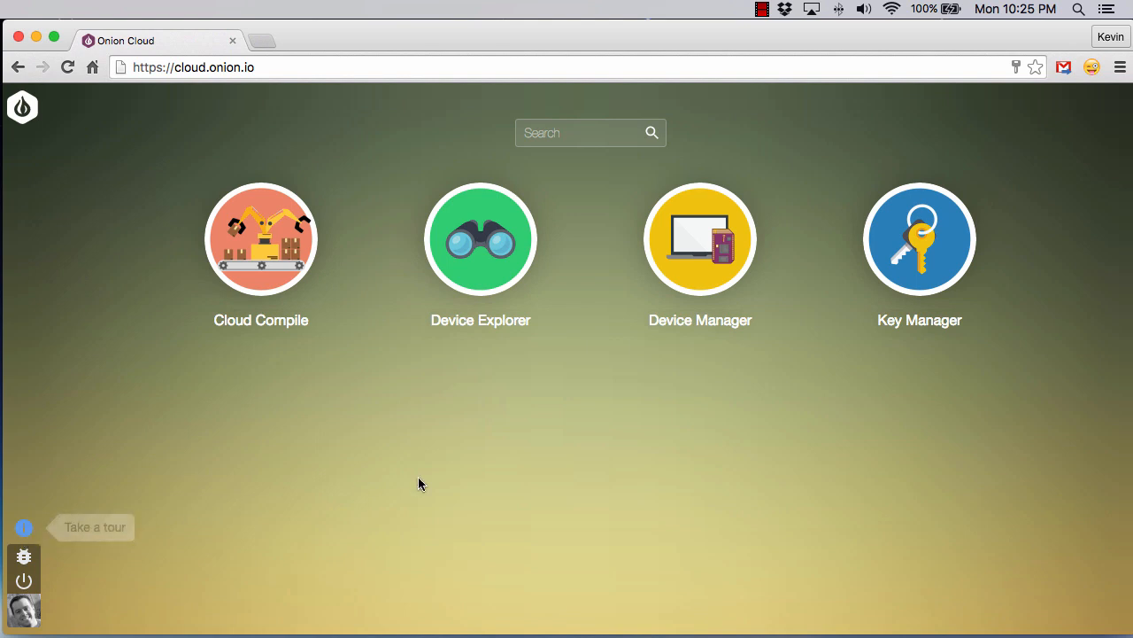
# In Device Manager, create device microcasts_omega with description 'For screencasting'.
pyautogui.click(699, 238)
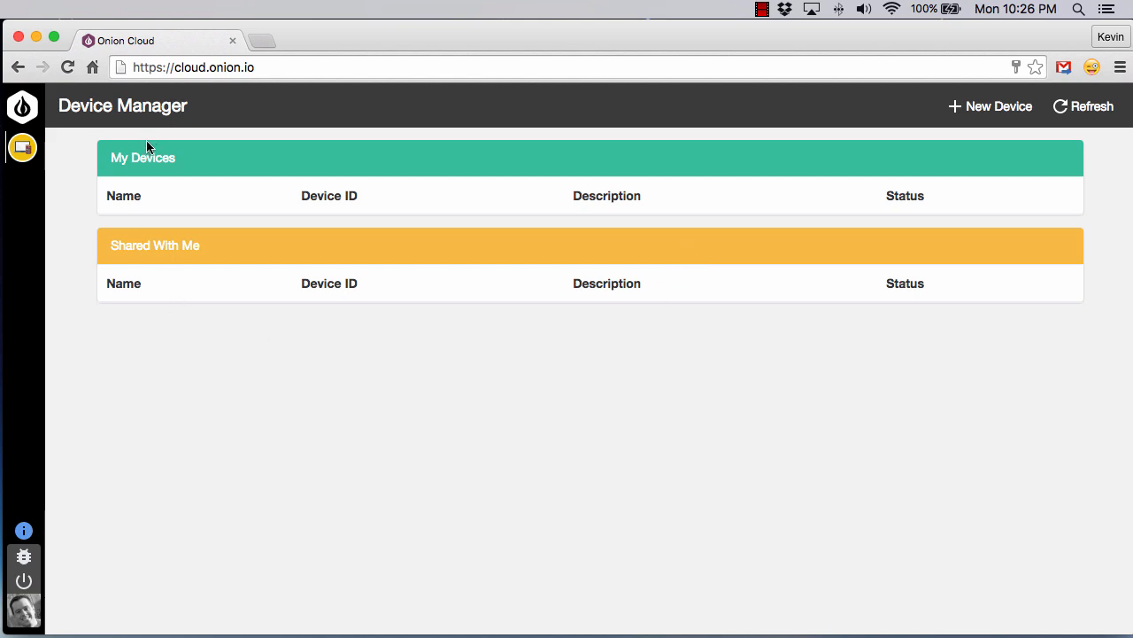
pyautogui.moveTo(144, 157)
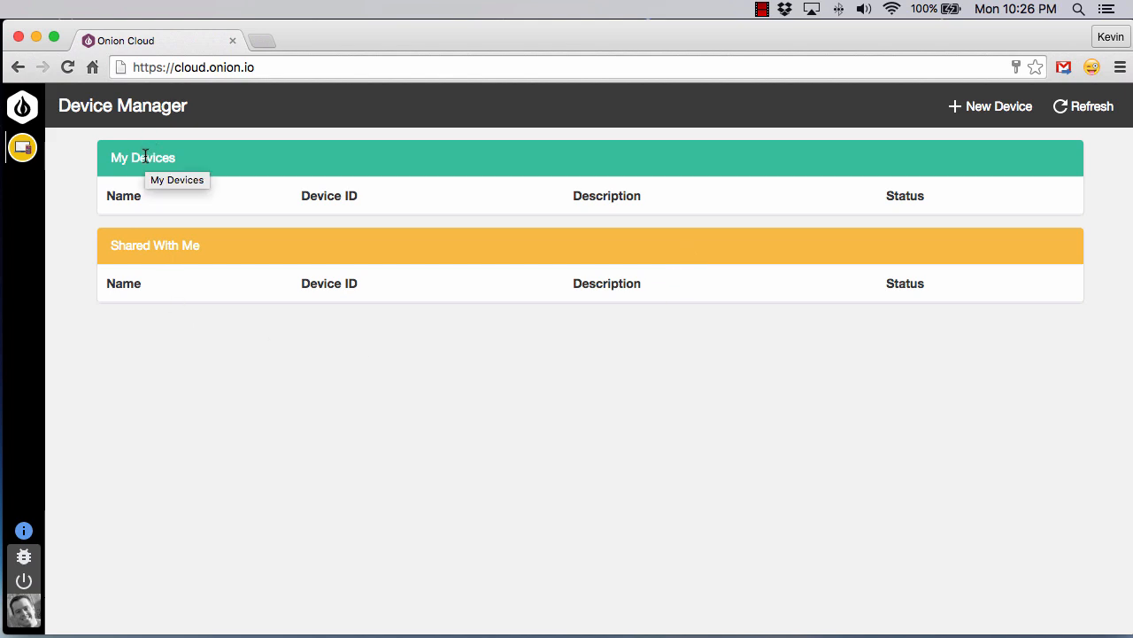
pyautogui.moveTo(936, 133)
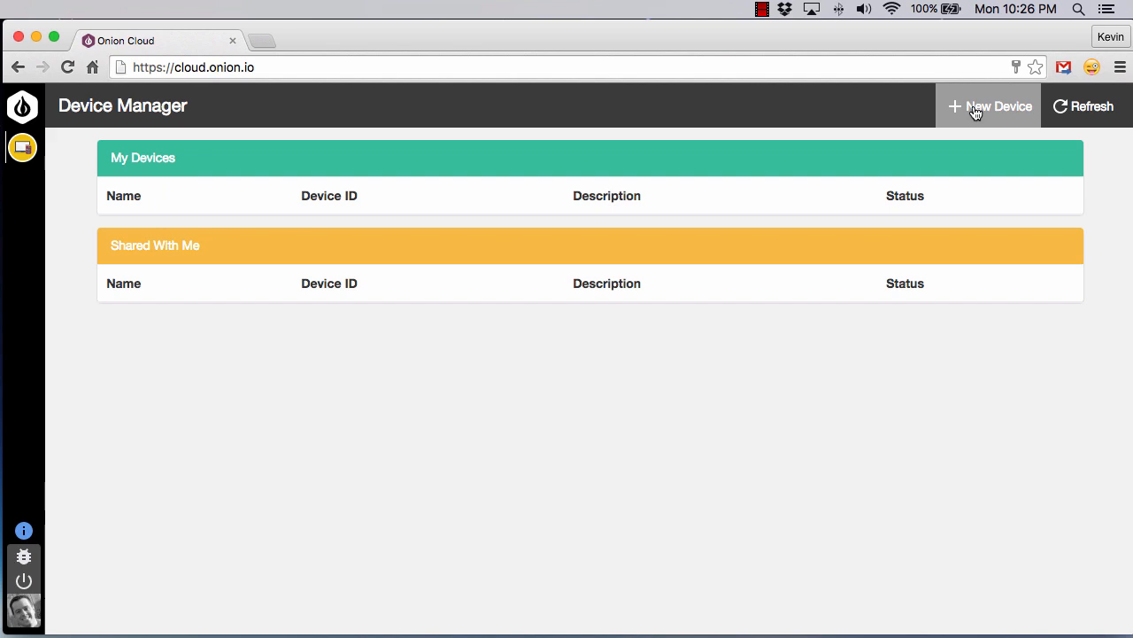
pyautogui.click(999, 106)
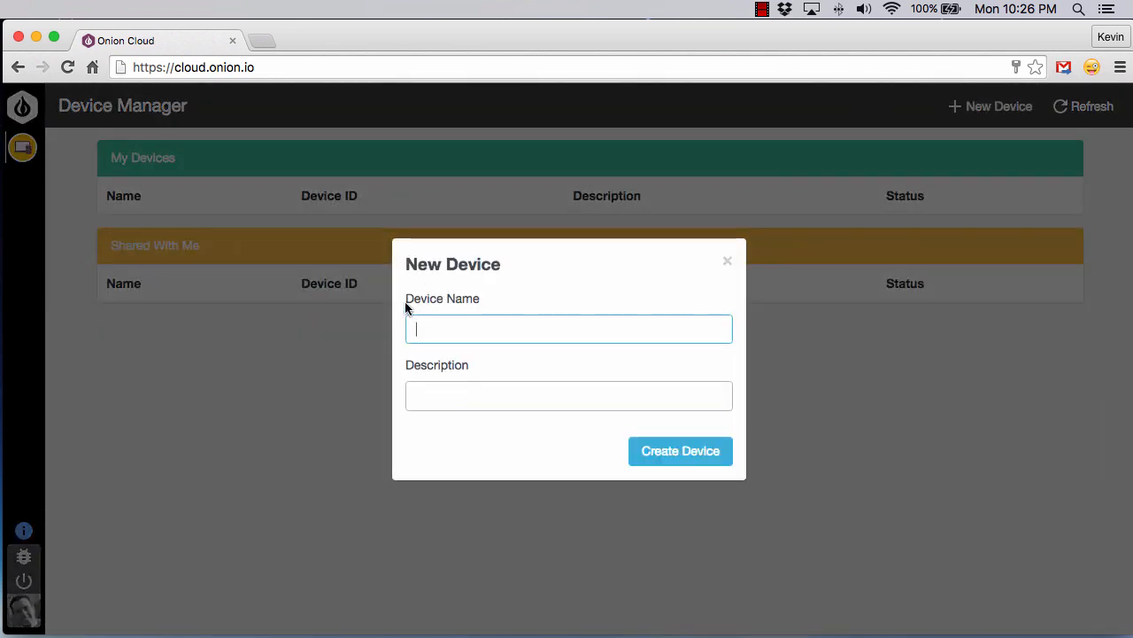
pyautogui.write('microcasts_omea')
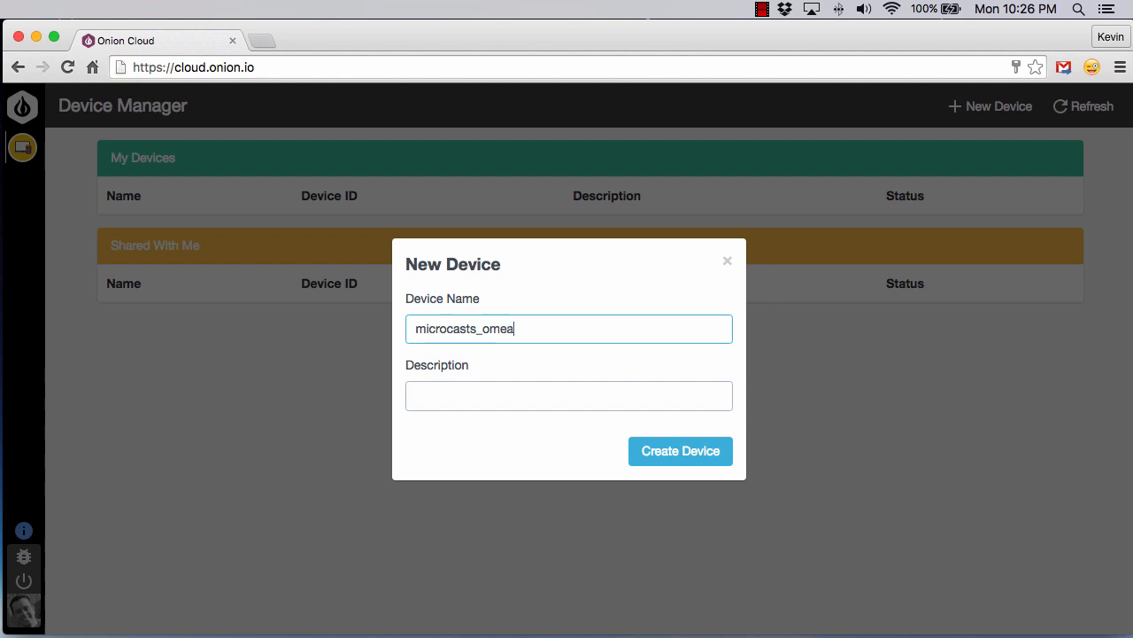
pyautogui.write('Foj')
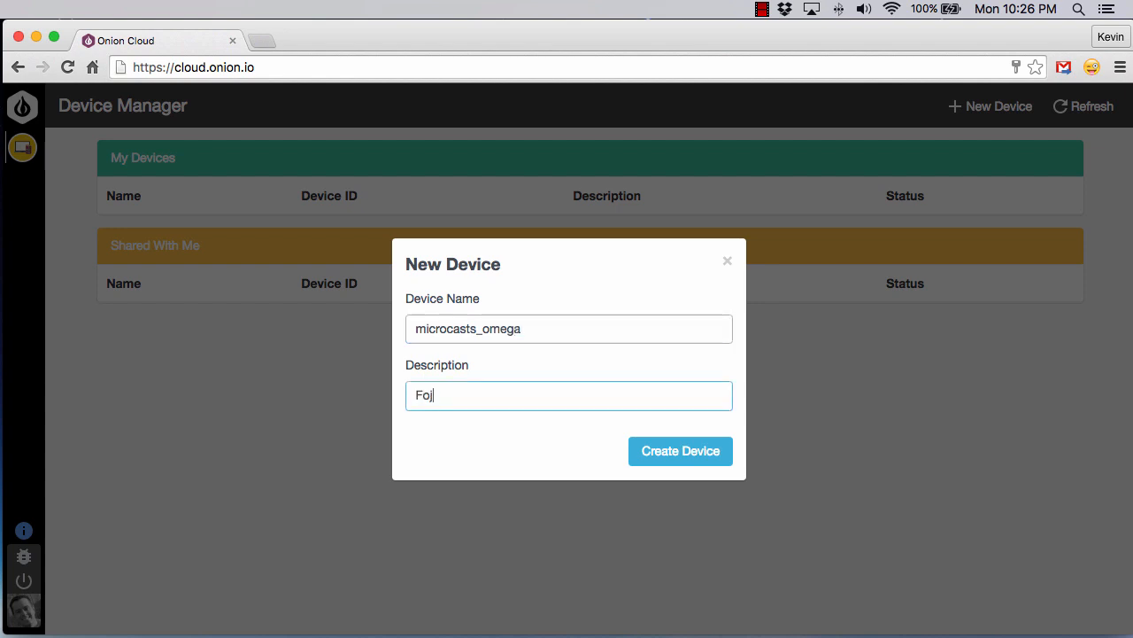
pyautogui.write('For screen')
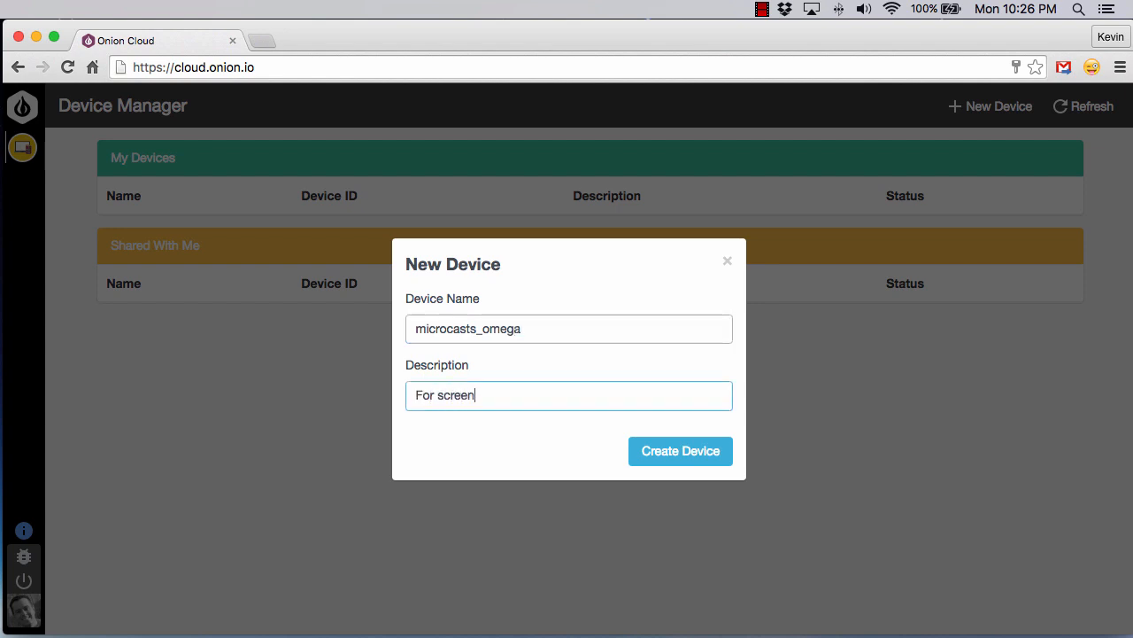
pyautogui.write('casting')
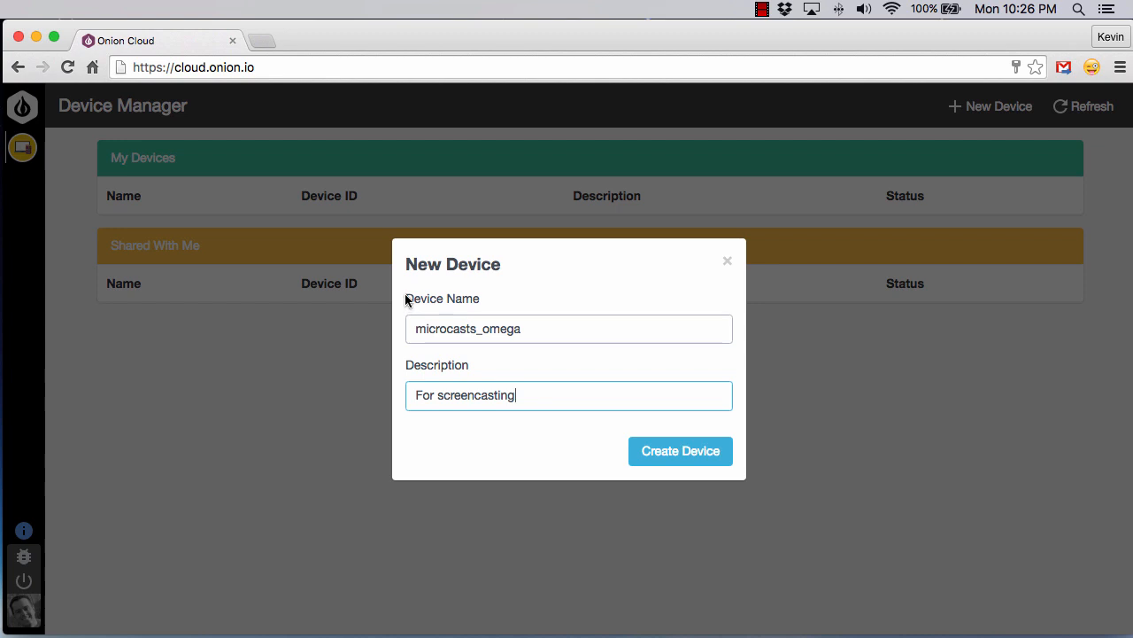
pyautogui.click(680, 450)
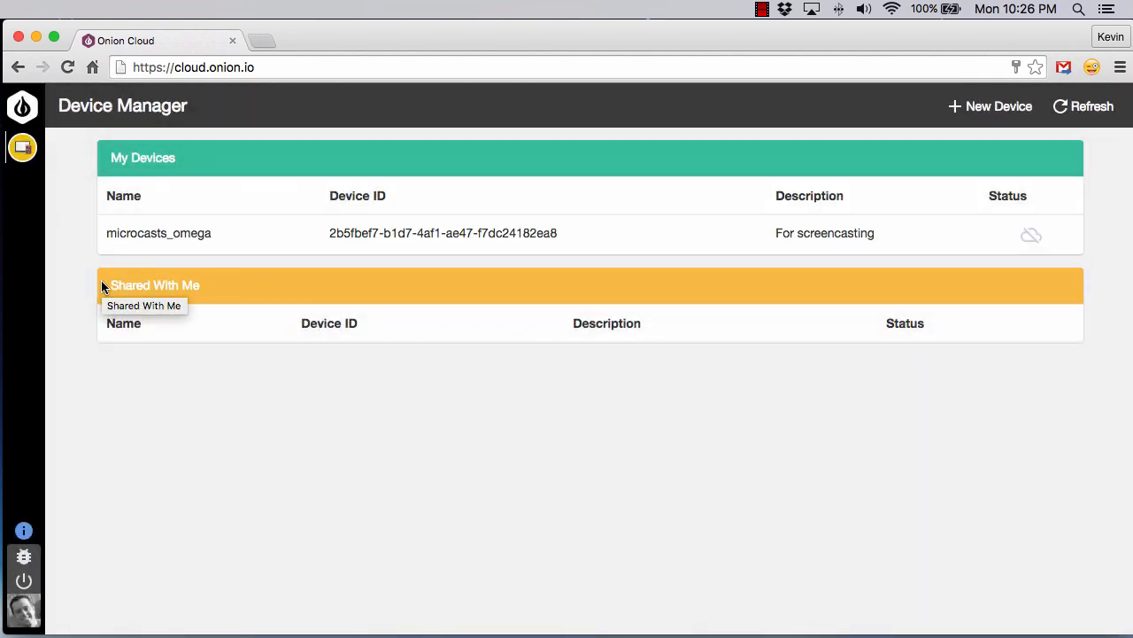
# Open microcasts_omega's details and generate its one-time setup code.
pyautogui.click(159, 233)
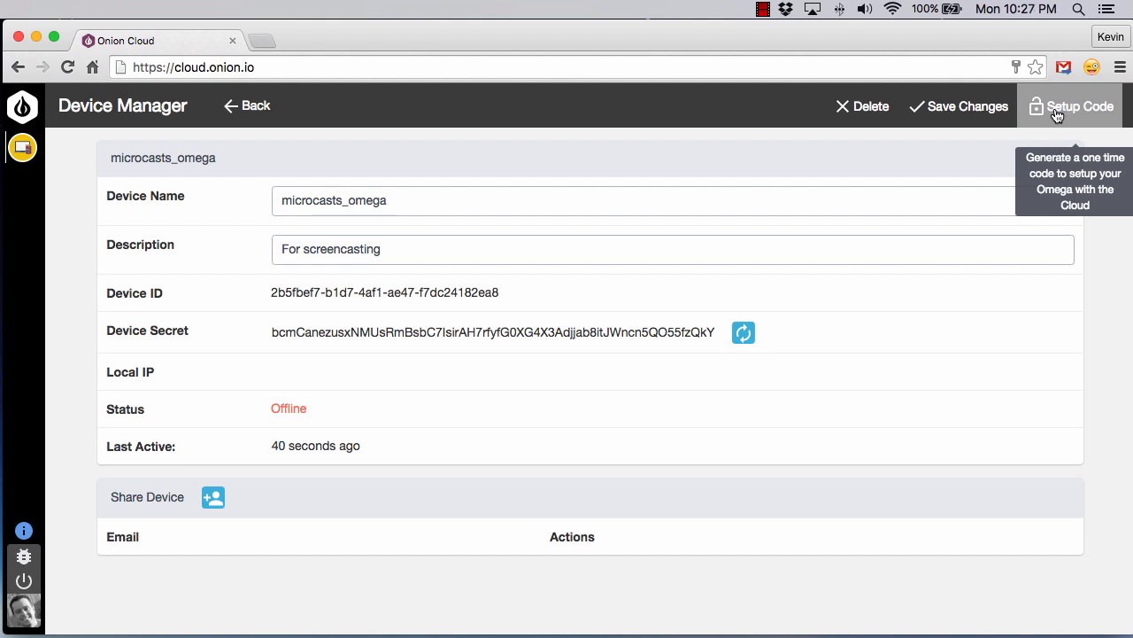
pyautogui.click(1078, 105)
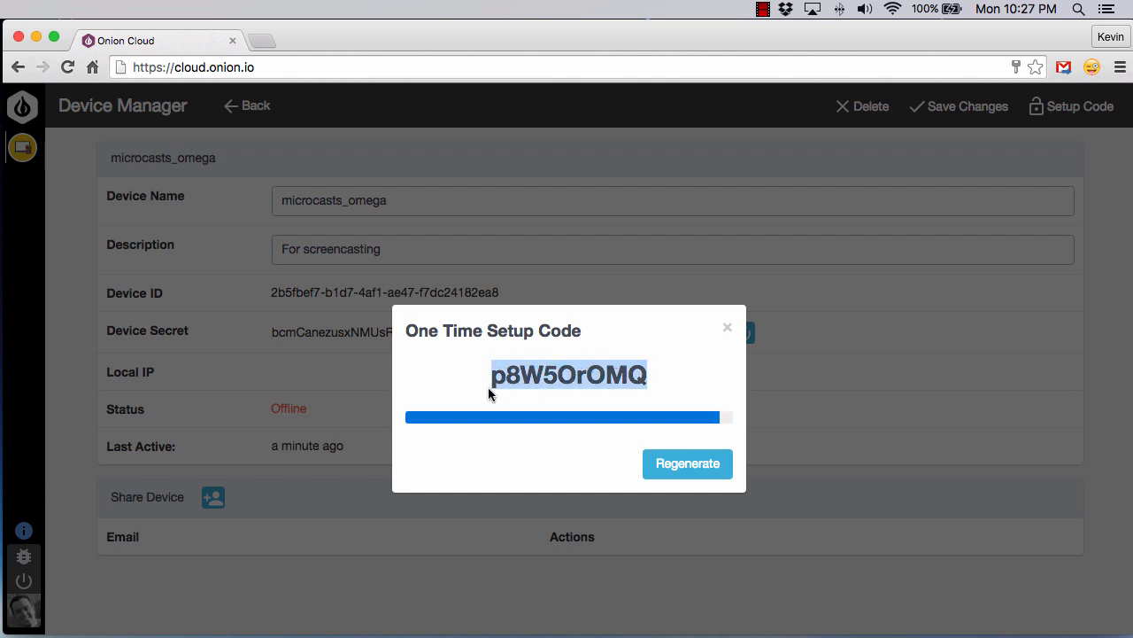
pyautogui.moveTo(551, 427)
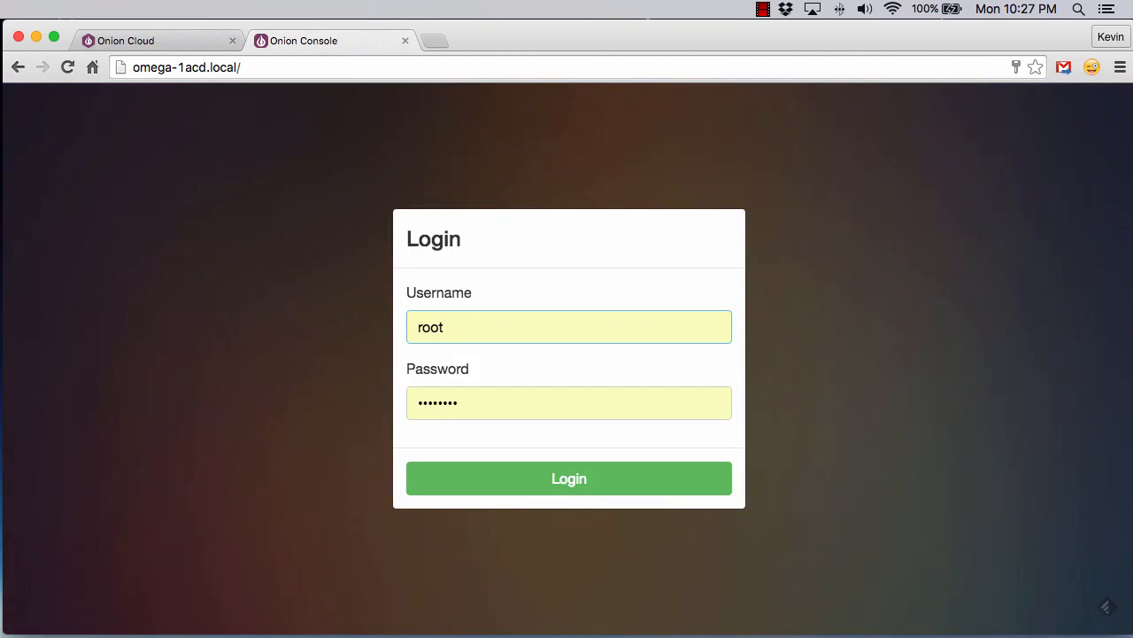
# Log in to the Omega's Onion Console as root and scroll through the app grid.
pyautogui.click(569, 478)
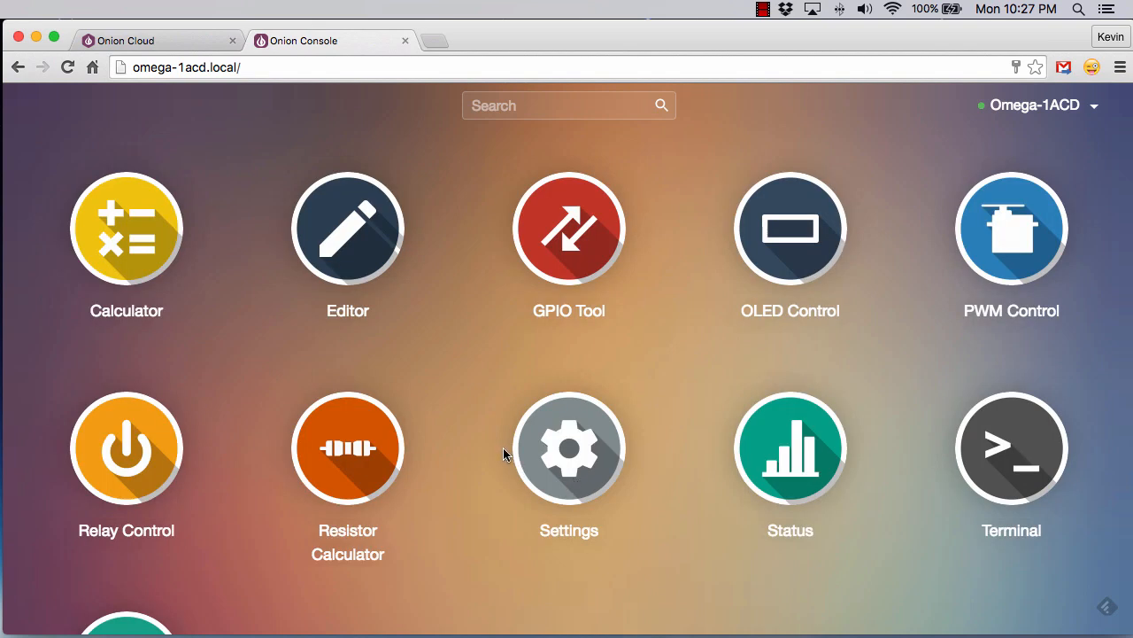
pyautogui.scroll(-3)
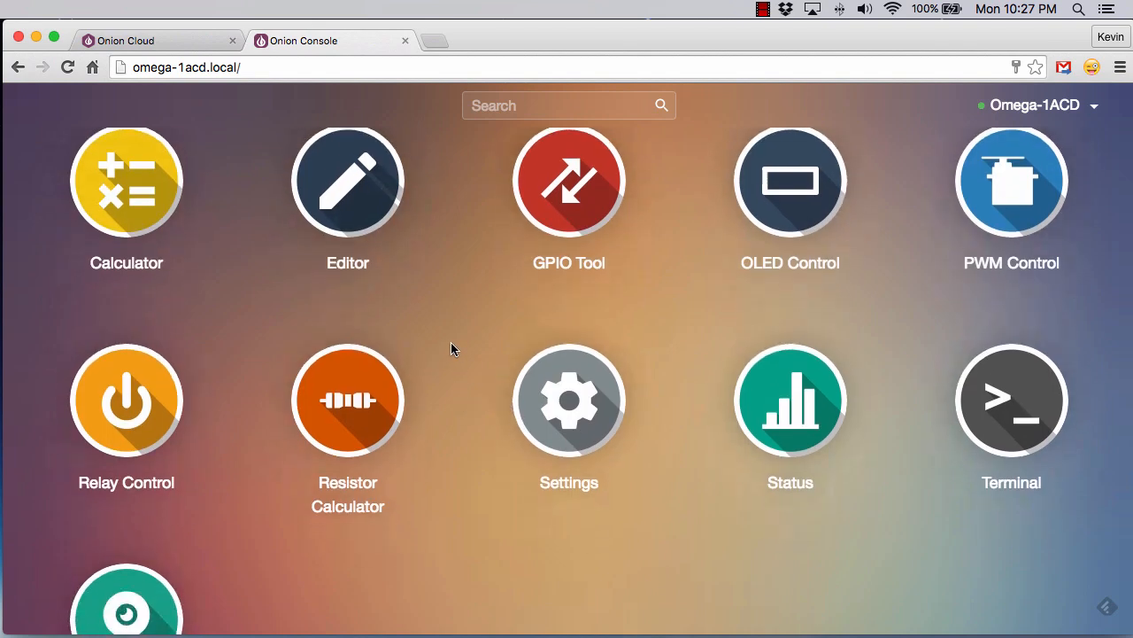
pyautogui.scroll(-3)
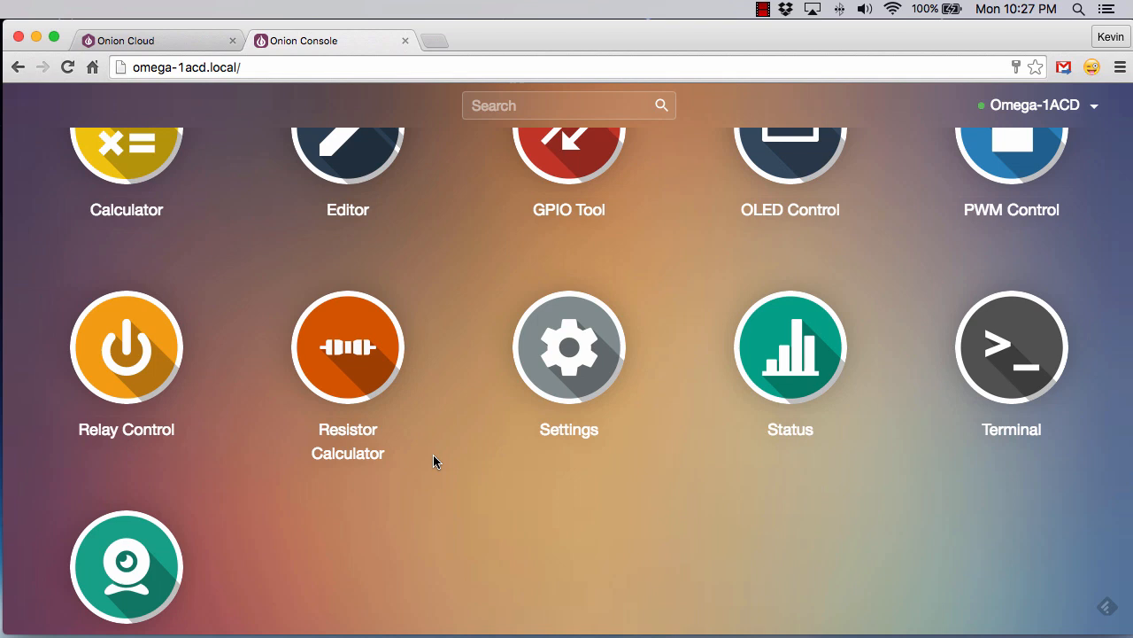
pyautogui.click(569, 346)
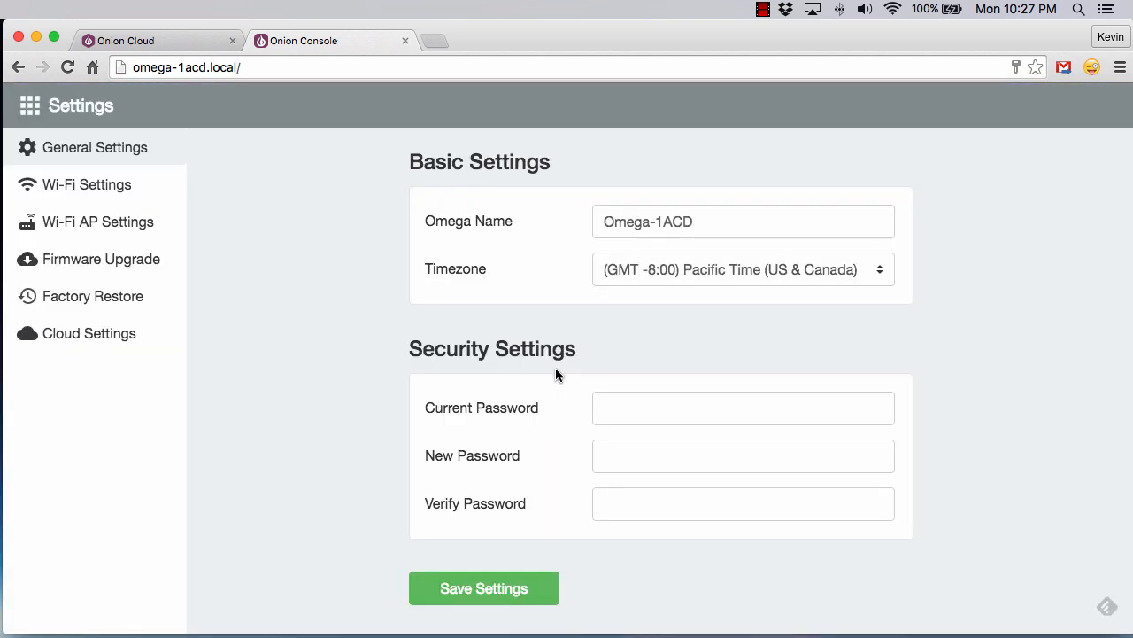
pyautogui.moveTo(95, 266)
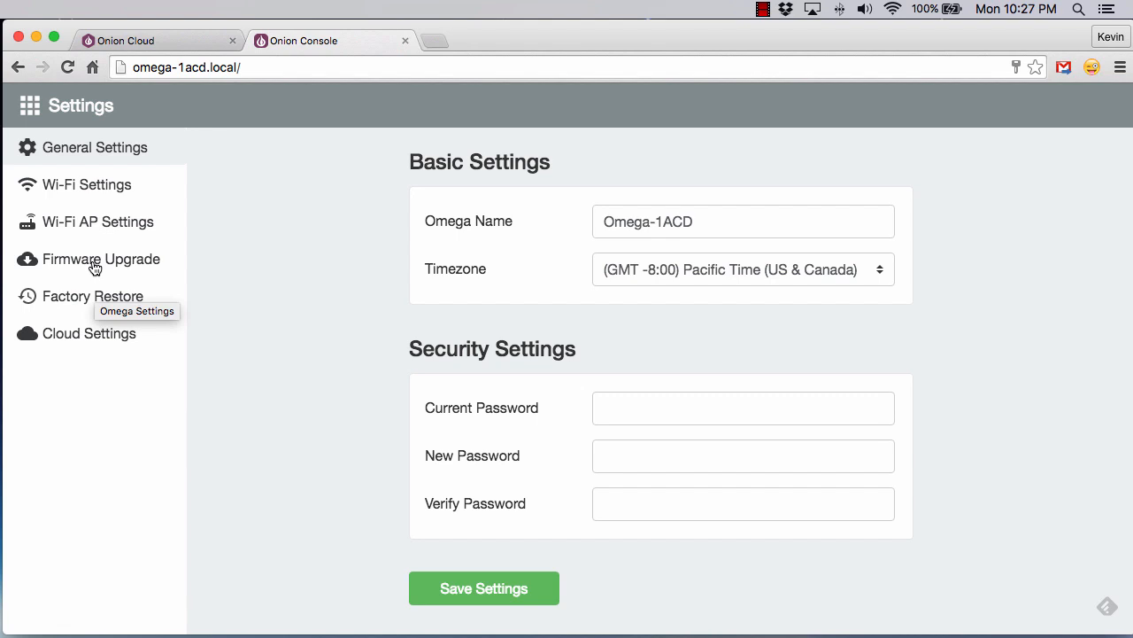
pyautogui.moveTo(106, 324)
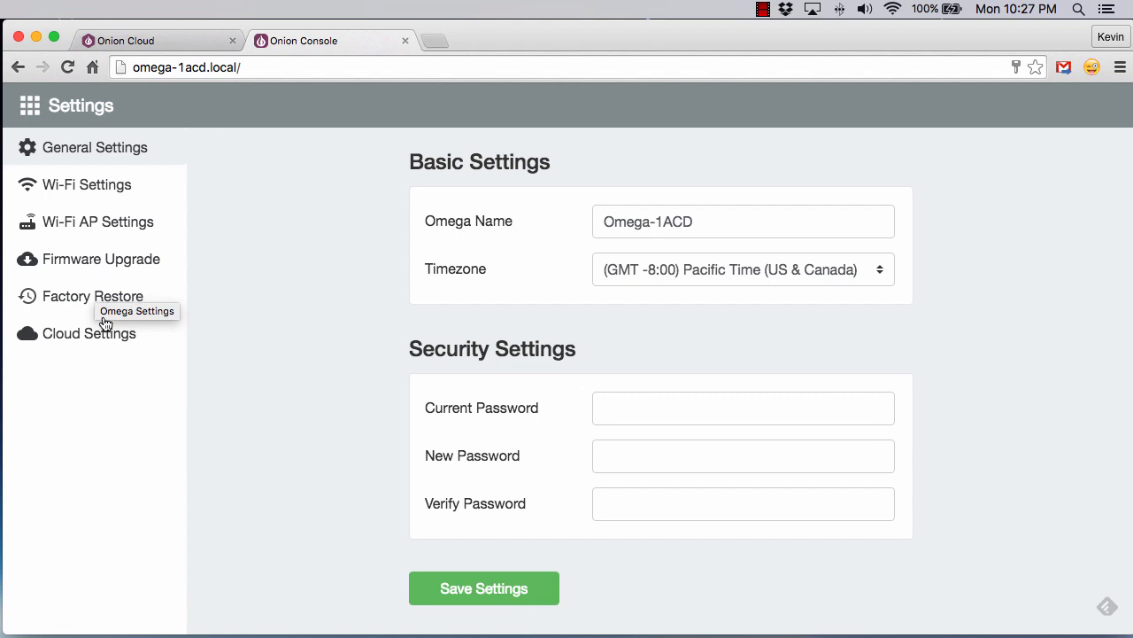
pyautogui.moveTo(54, 341)
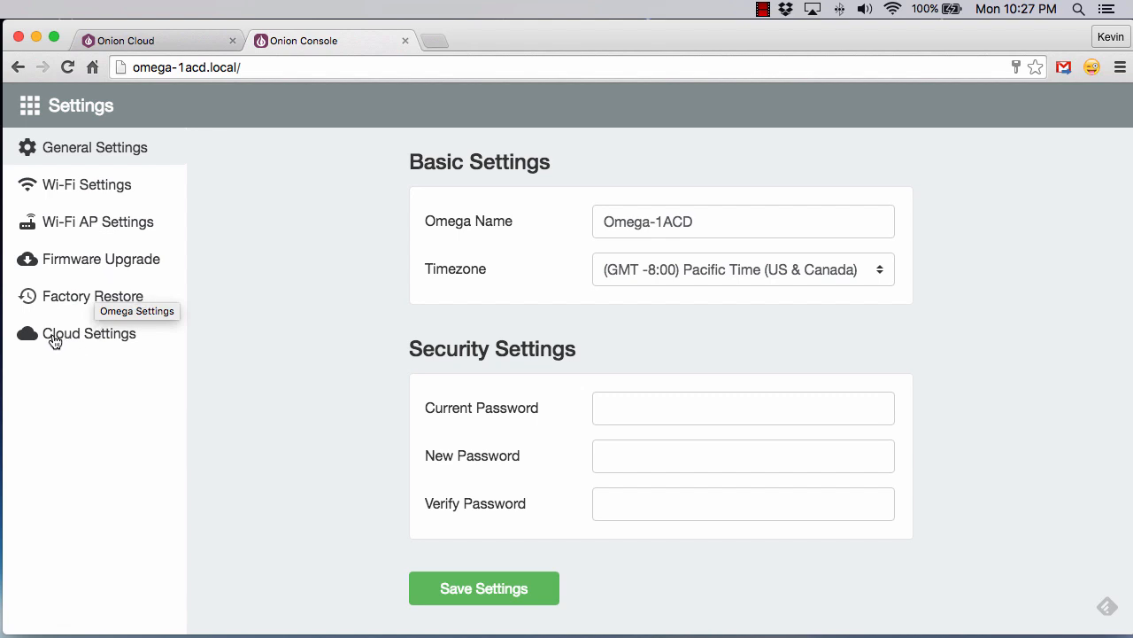
pyautogui.click(90, 333)
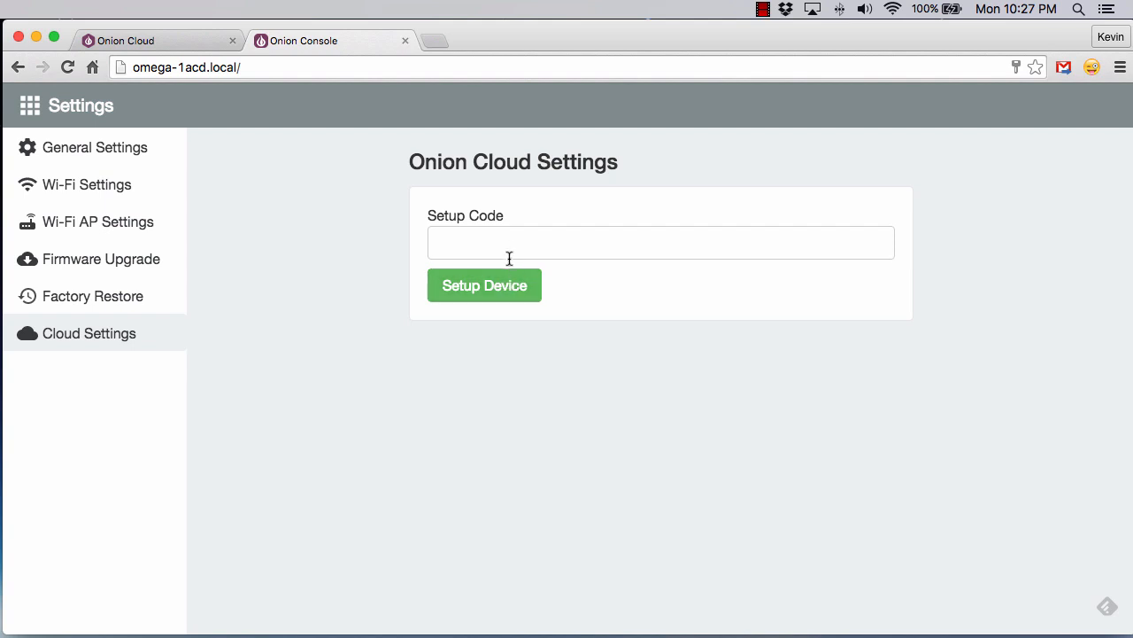
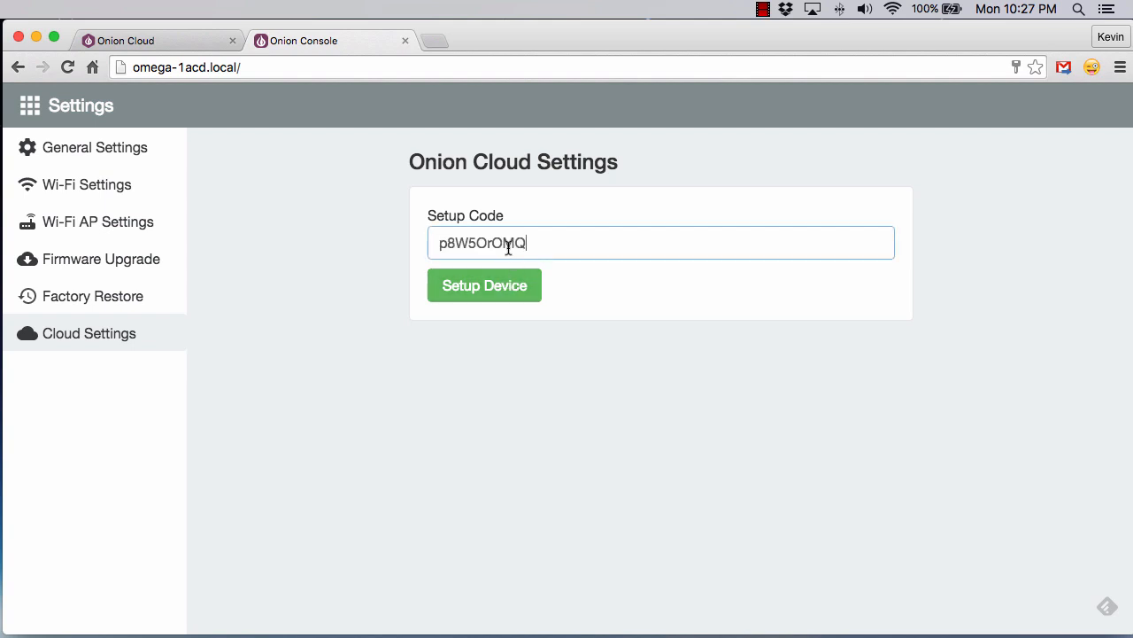
pyautogui.click(484, 285)
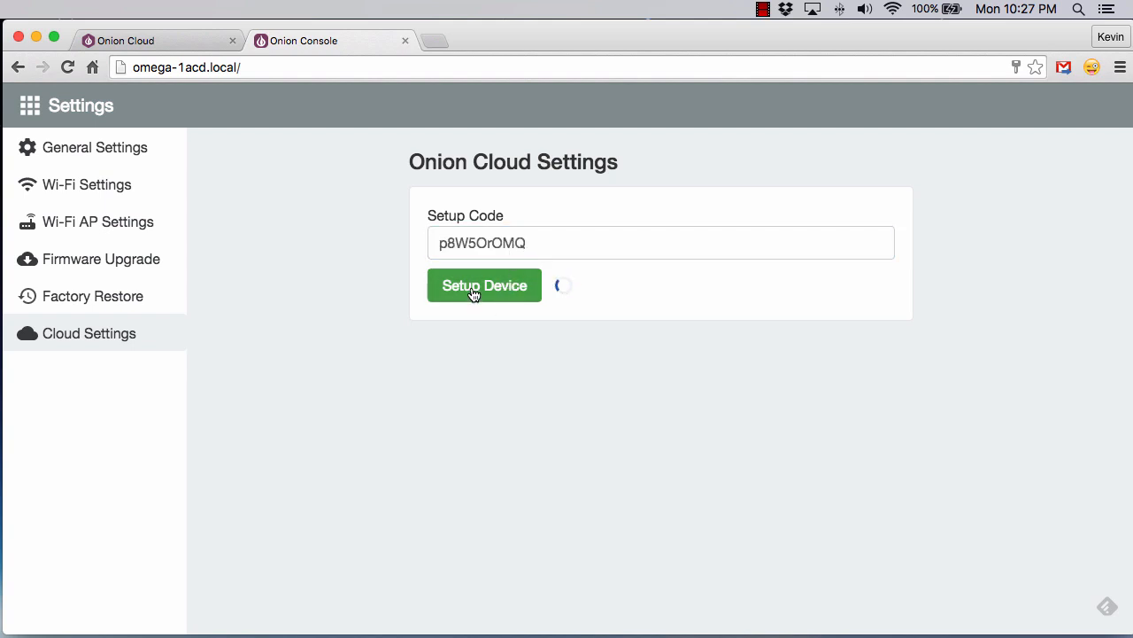
pyautogui.click(484, 285)
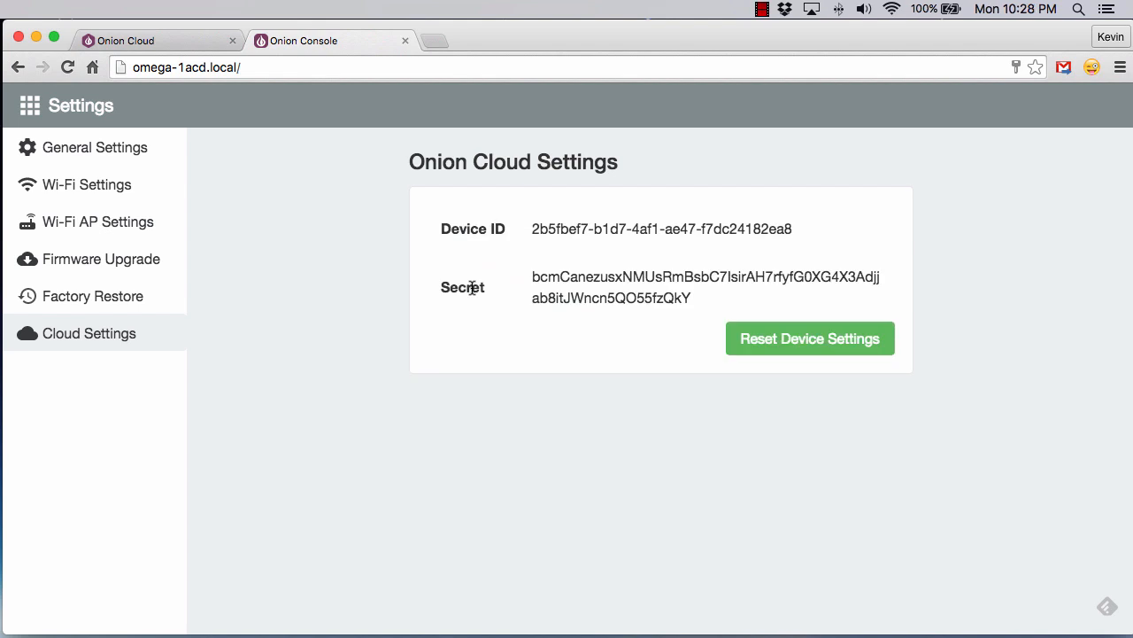
pyautogui.moveTo(311, 185)
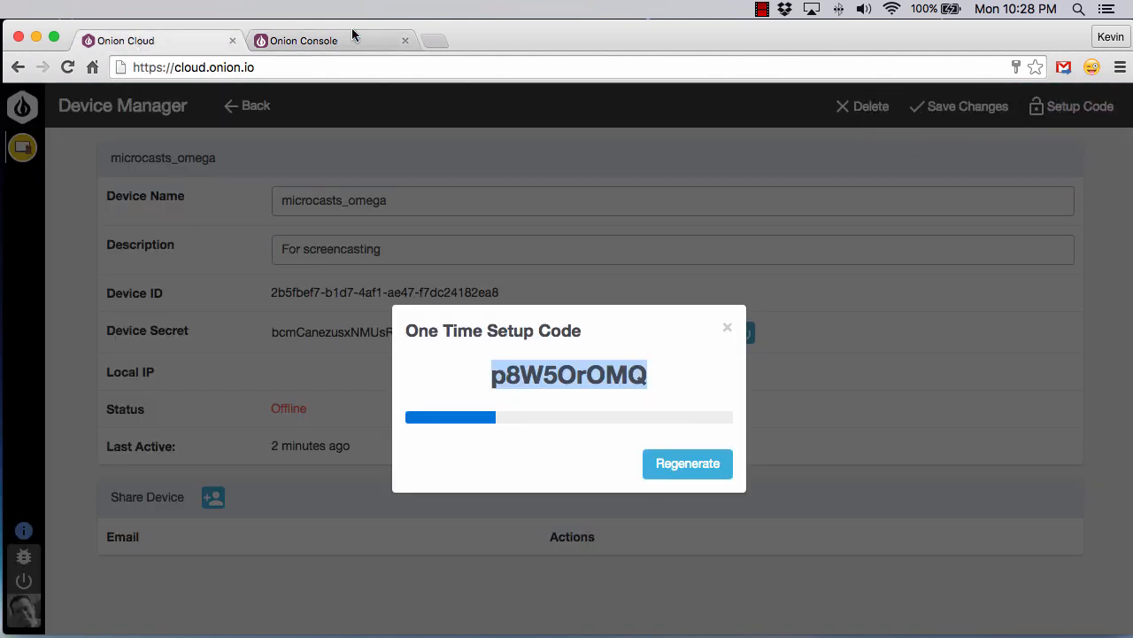
# Close the setup code dialog and return home to microcasts_omega's details, still Offline.
pyautogui.click(727, 327)
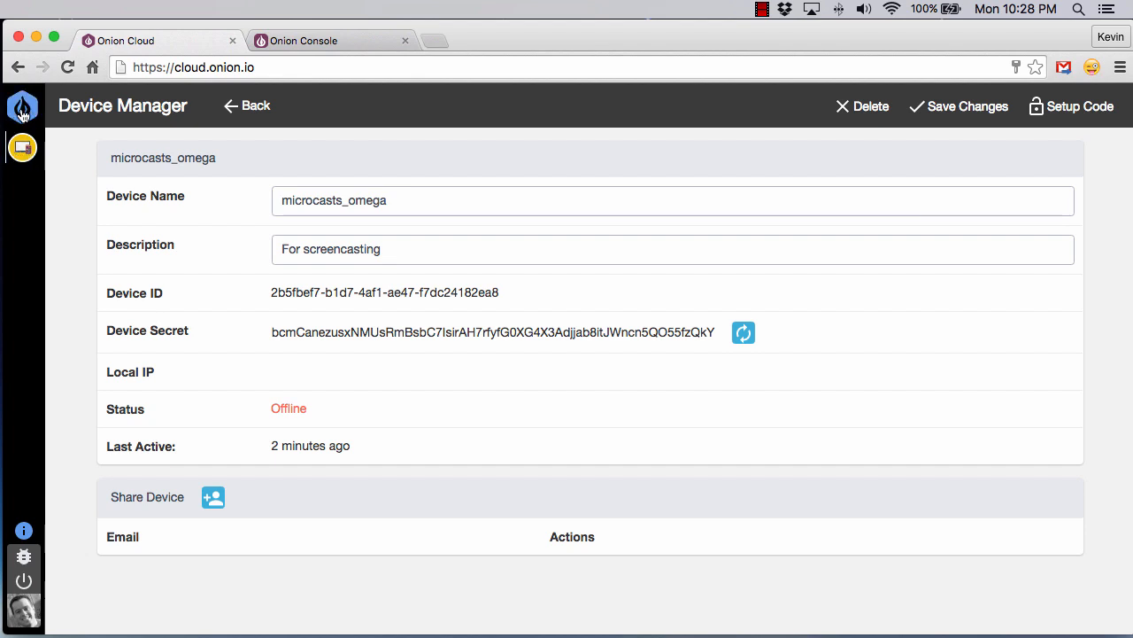
pyautogui.click(22, 107)
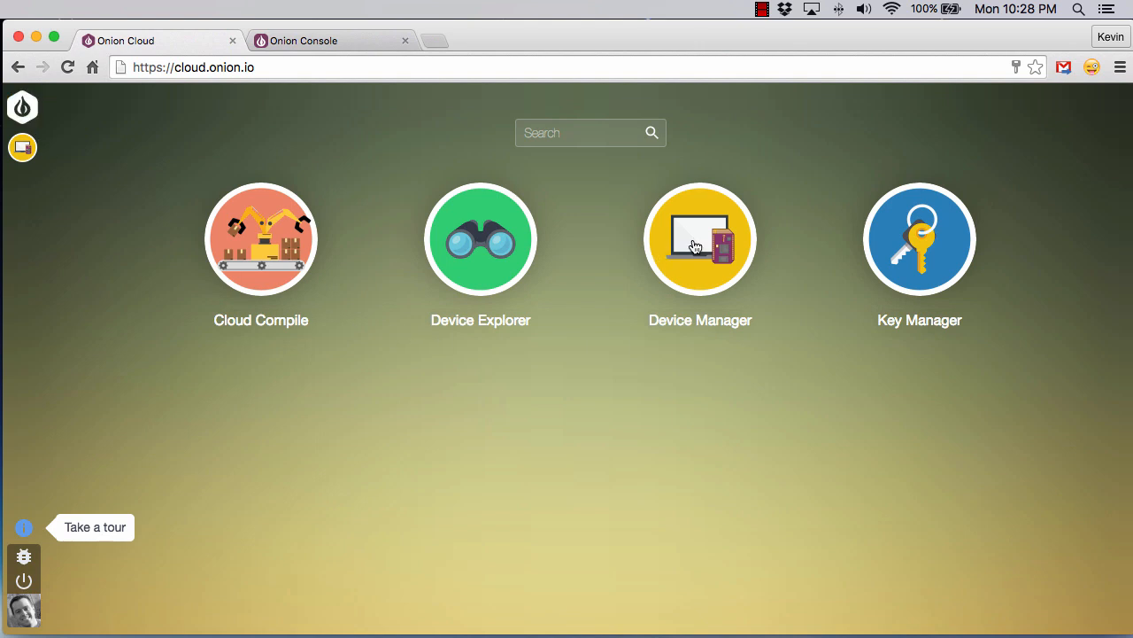
pyautogui.click(699, 238)
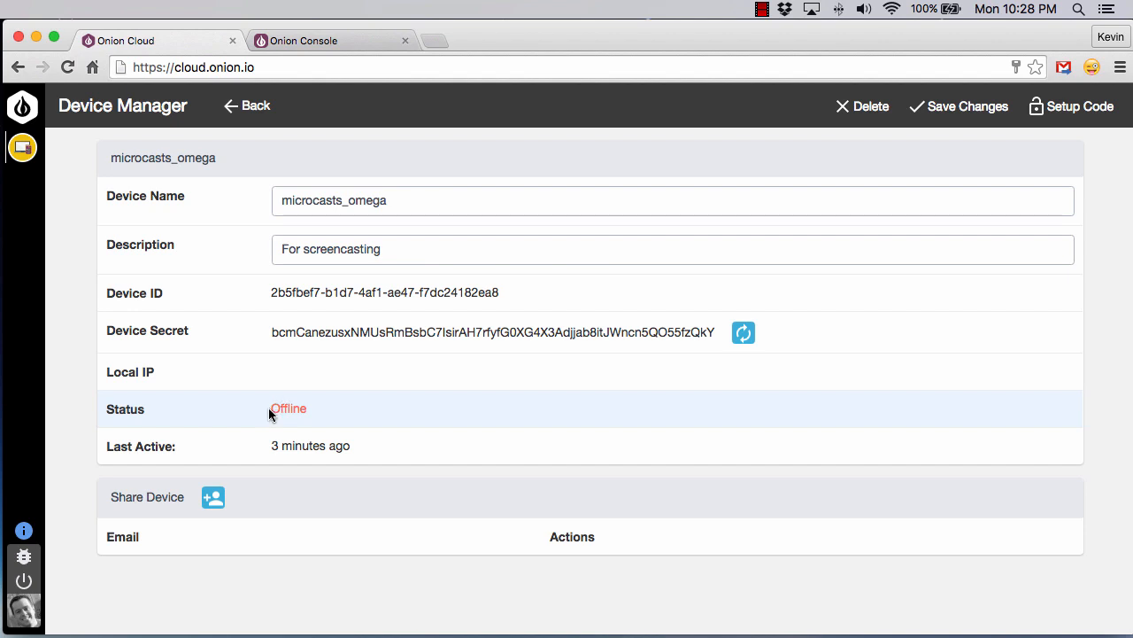
pyautogui.moveTo(275, 408)
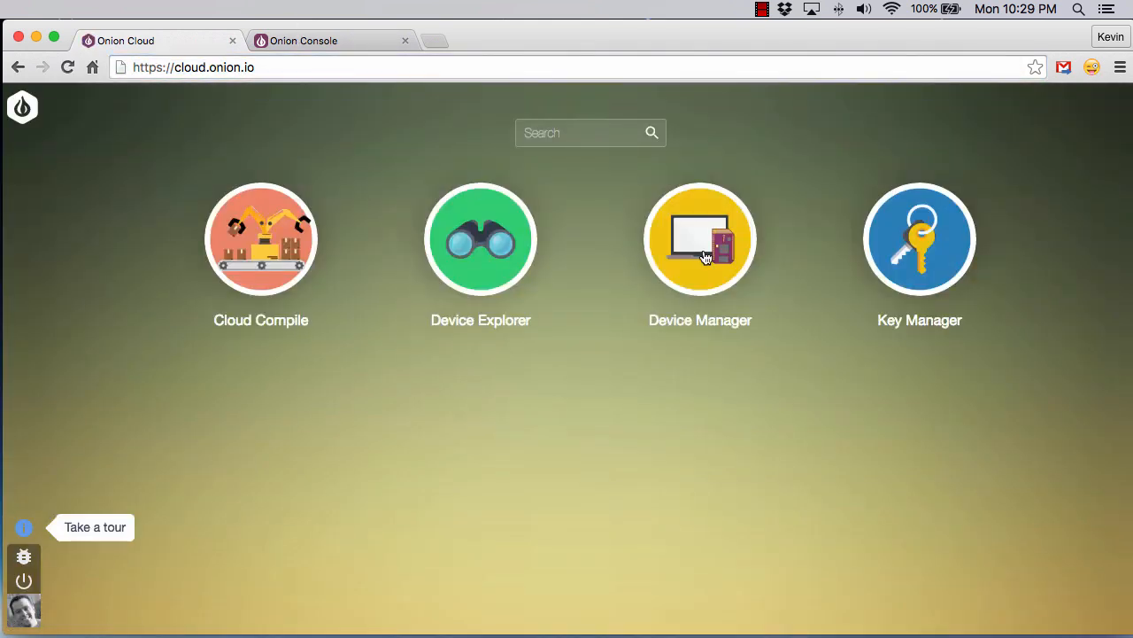
# Reopen Device Manager to confirm microcasts_omega is Online at local IP 10.0.0.56.
pyautogui.click(700, 239)
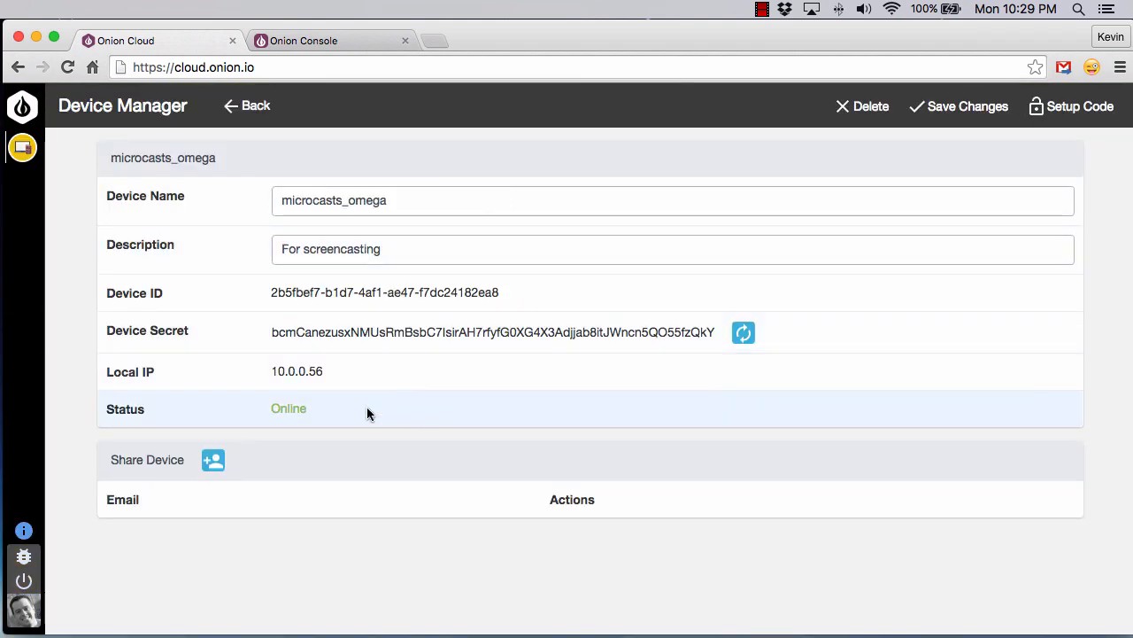
pyautogui.moveTo(323, 372)
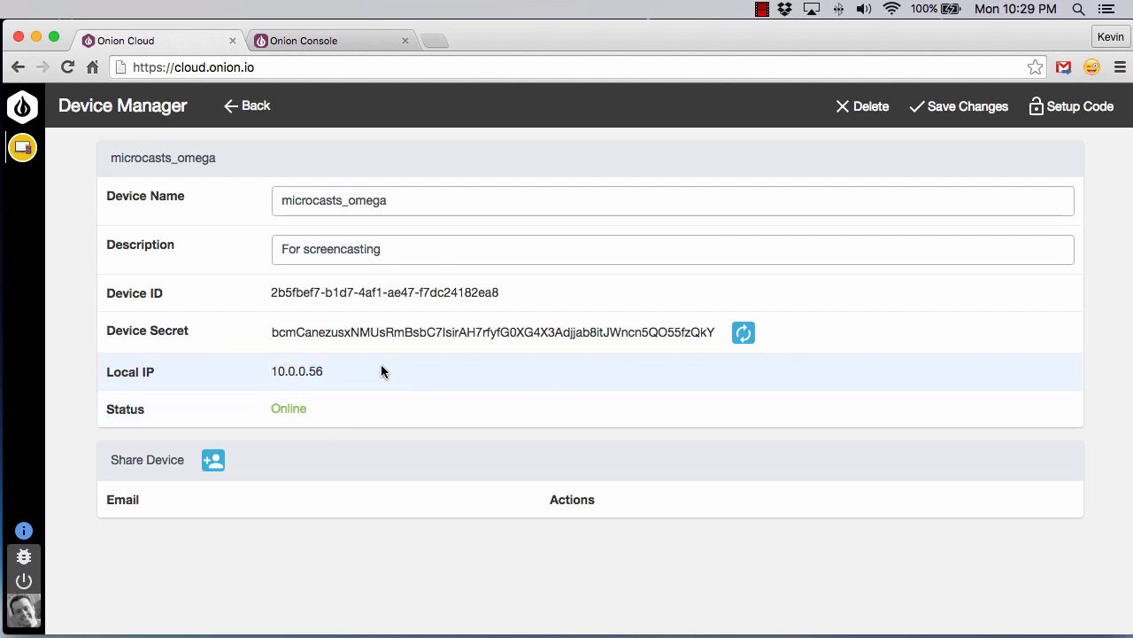
pyautogui.moveTo(376, 367)
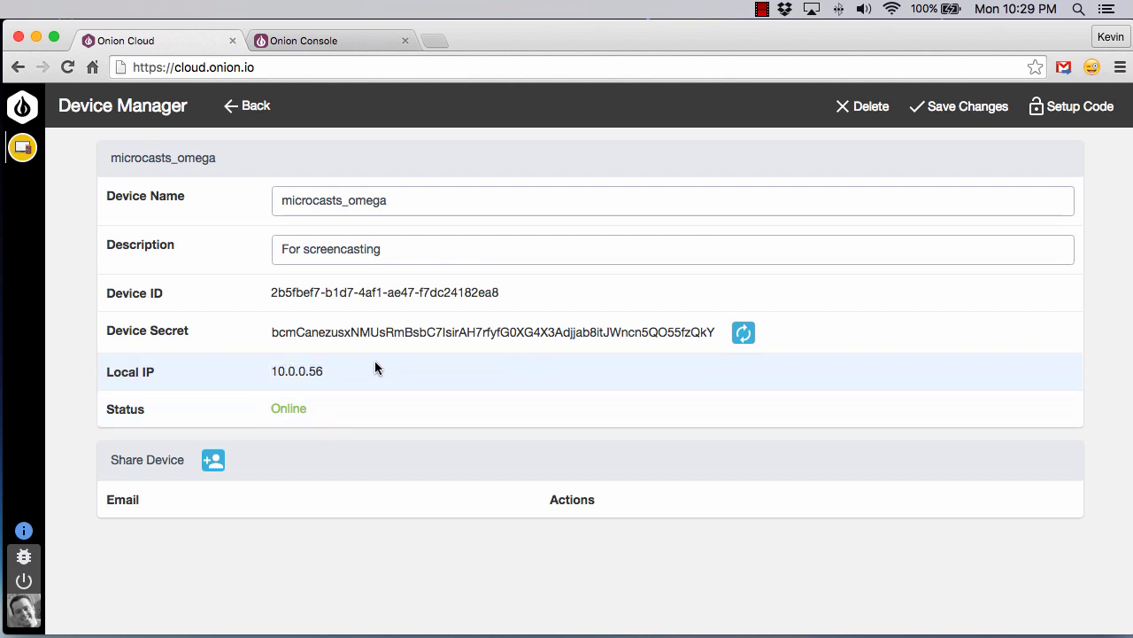